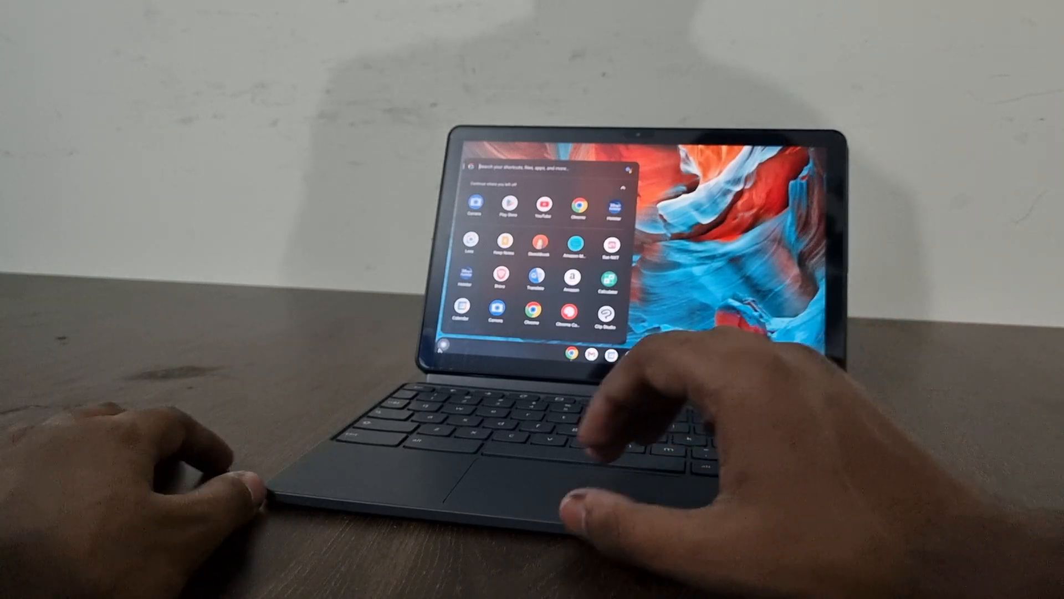
scroll(down, 3)
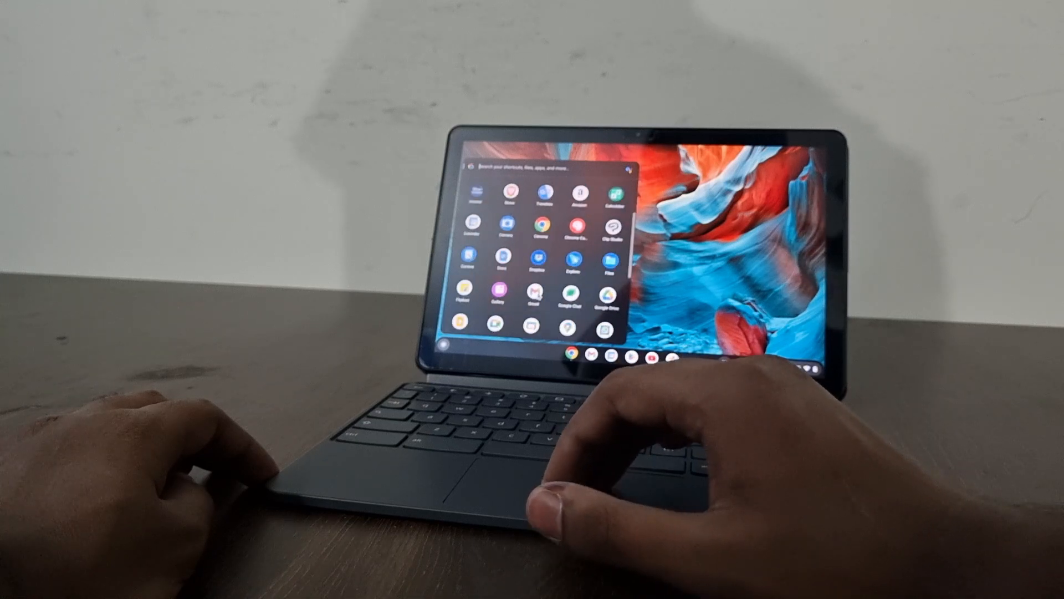